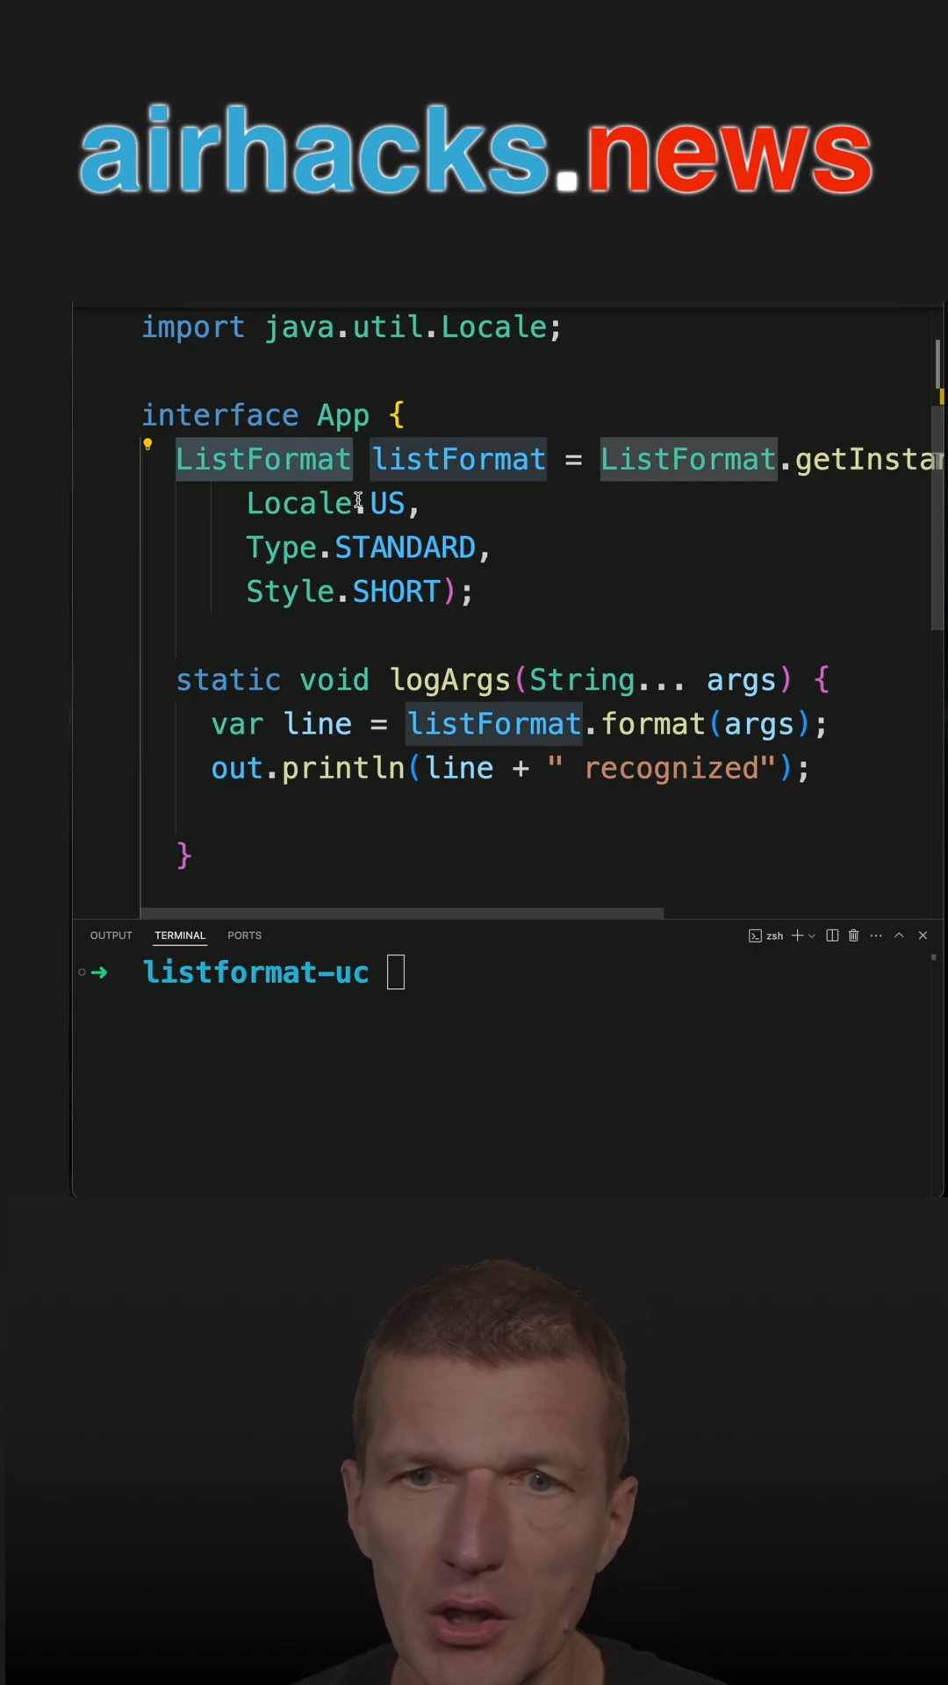
Add a logArgs(args); call to main via IntelliSense and begin typing 'java app.java' in the terminal
scroll(down, 3)
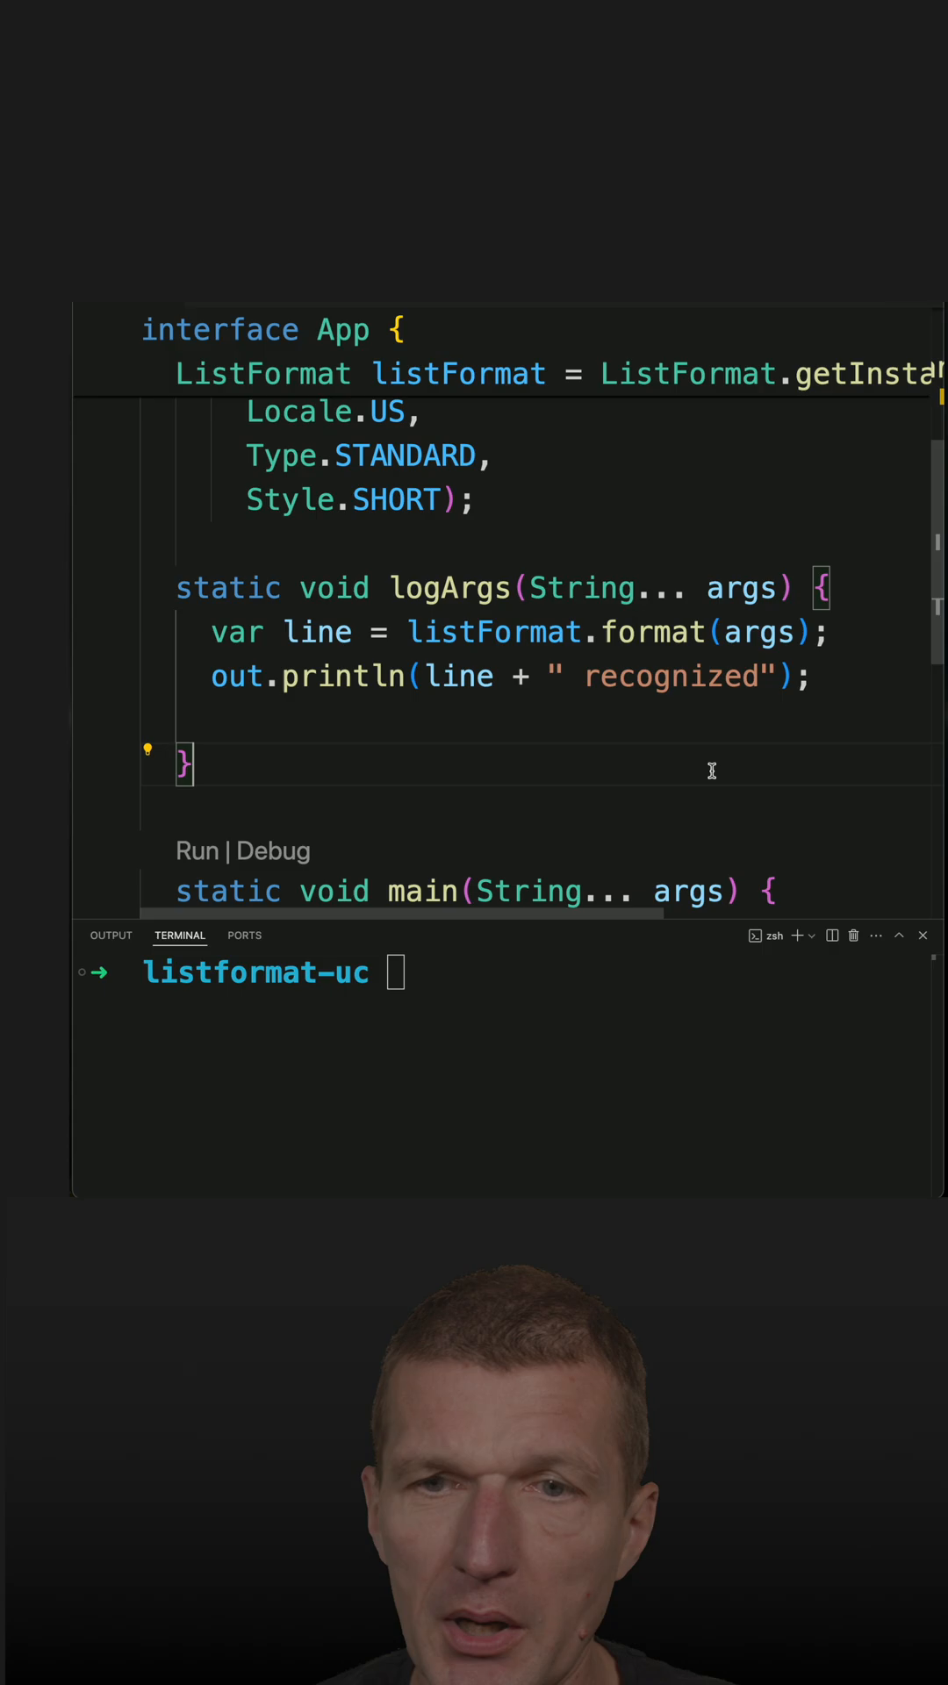
mouse_move(653, 632)
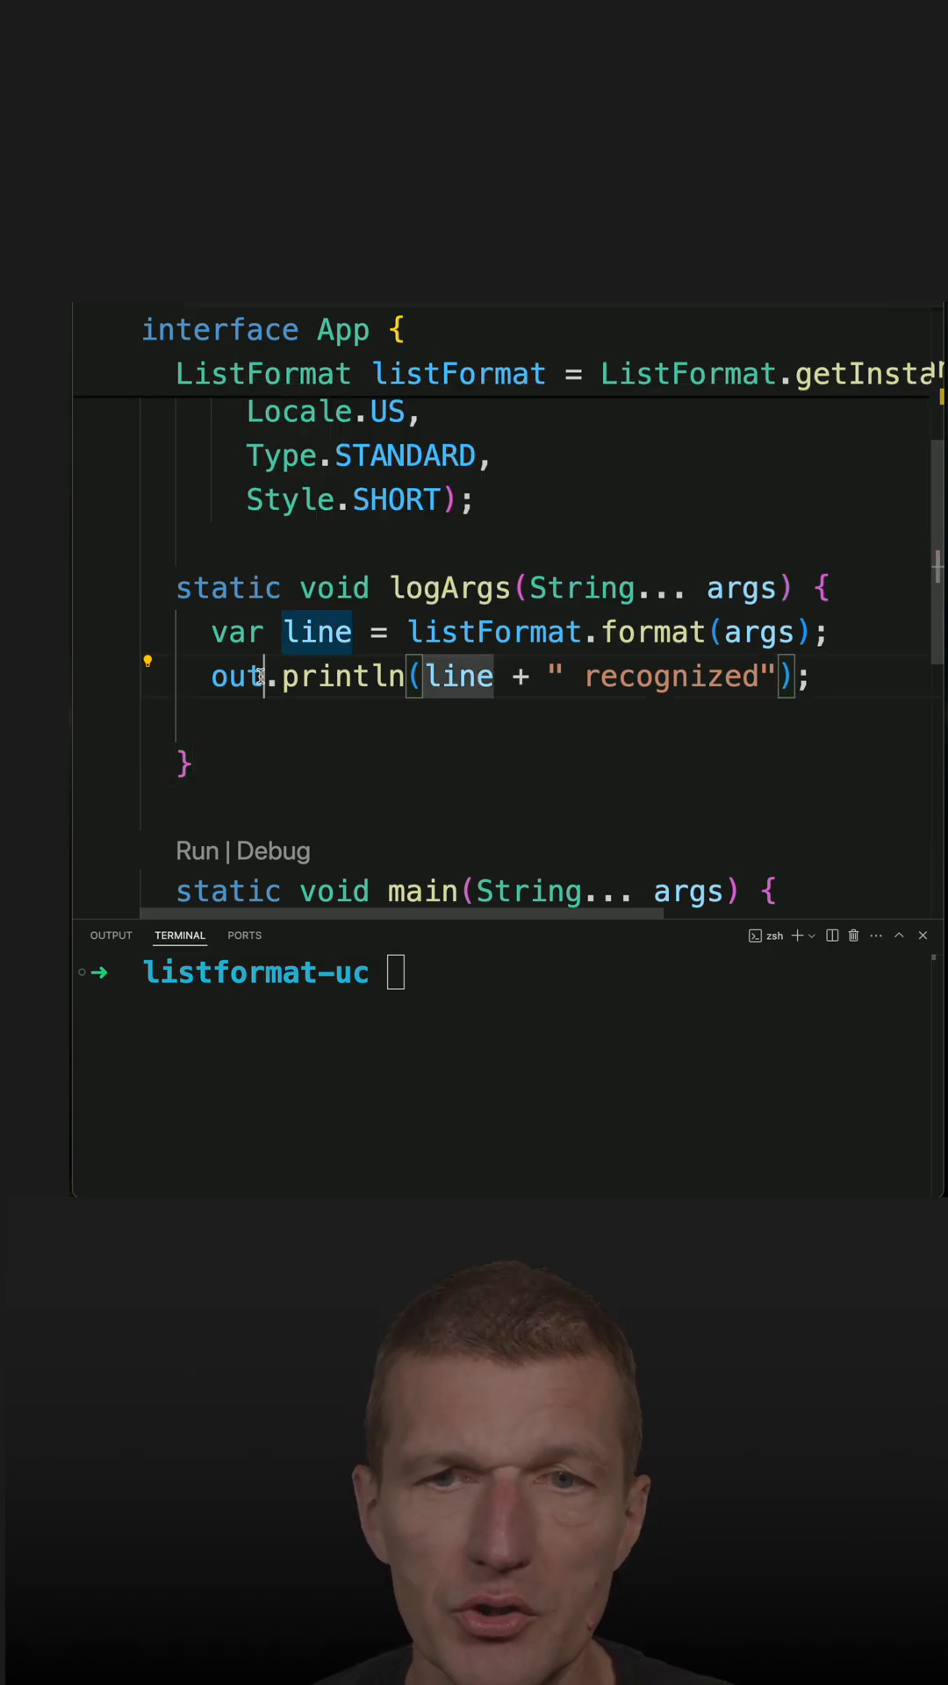
scroll(down, 3)
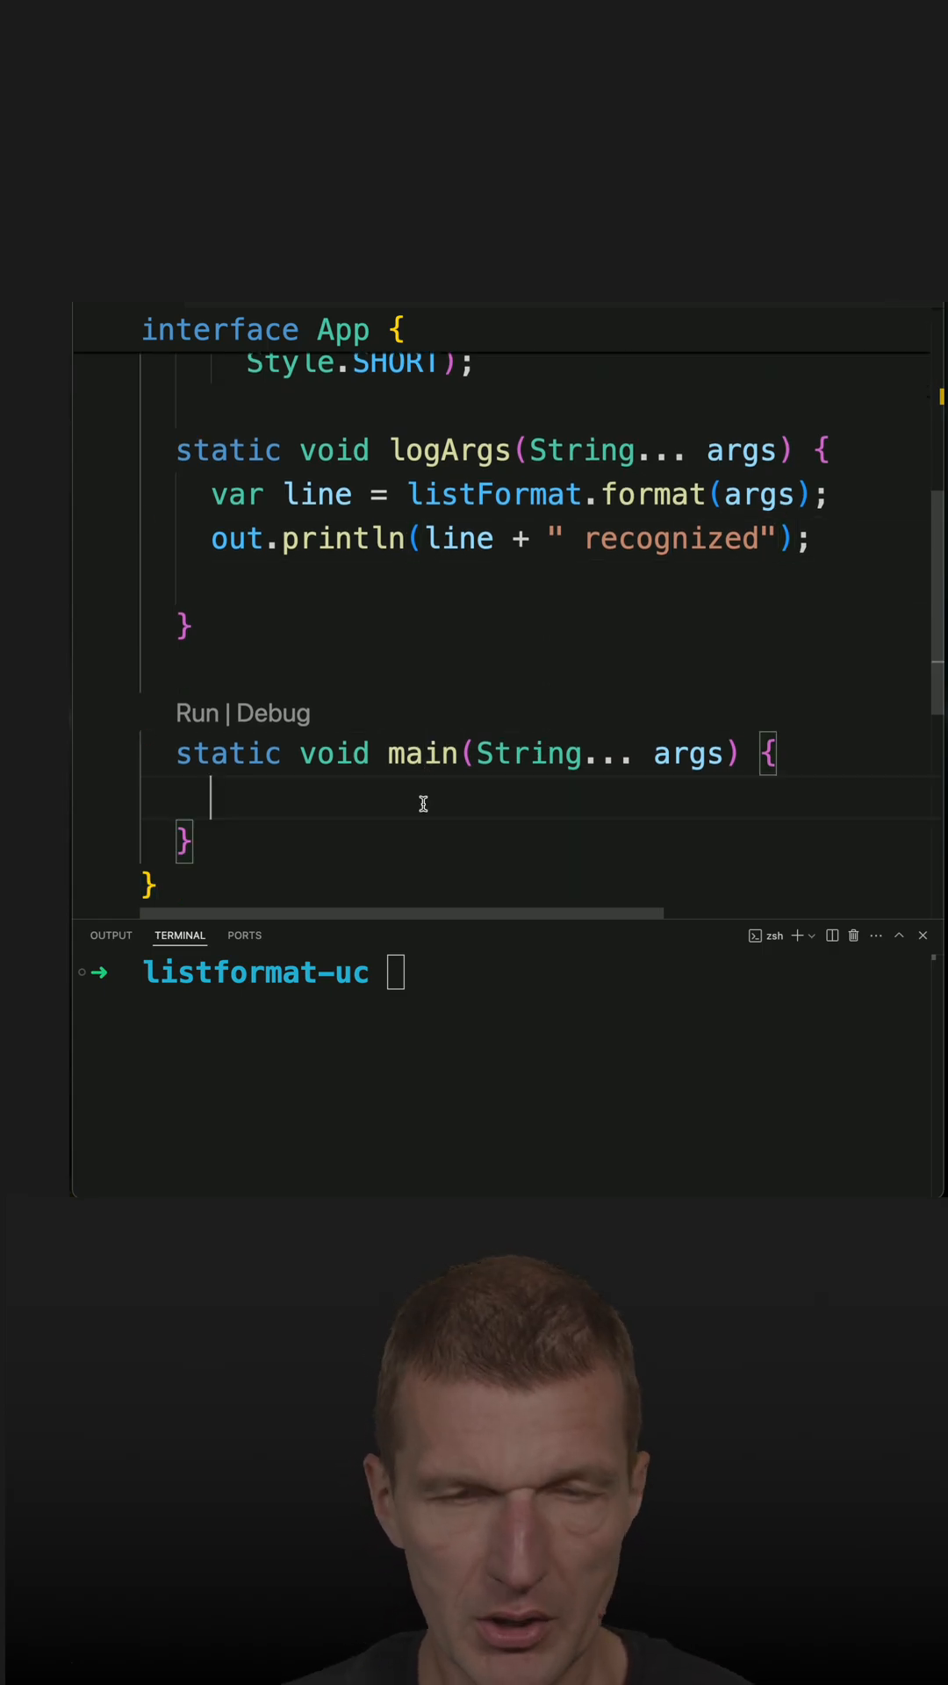
text(log)
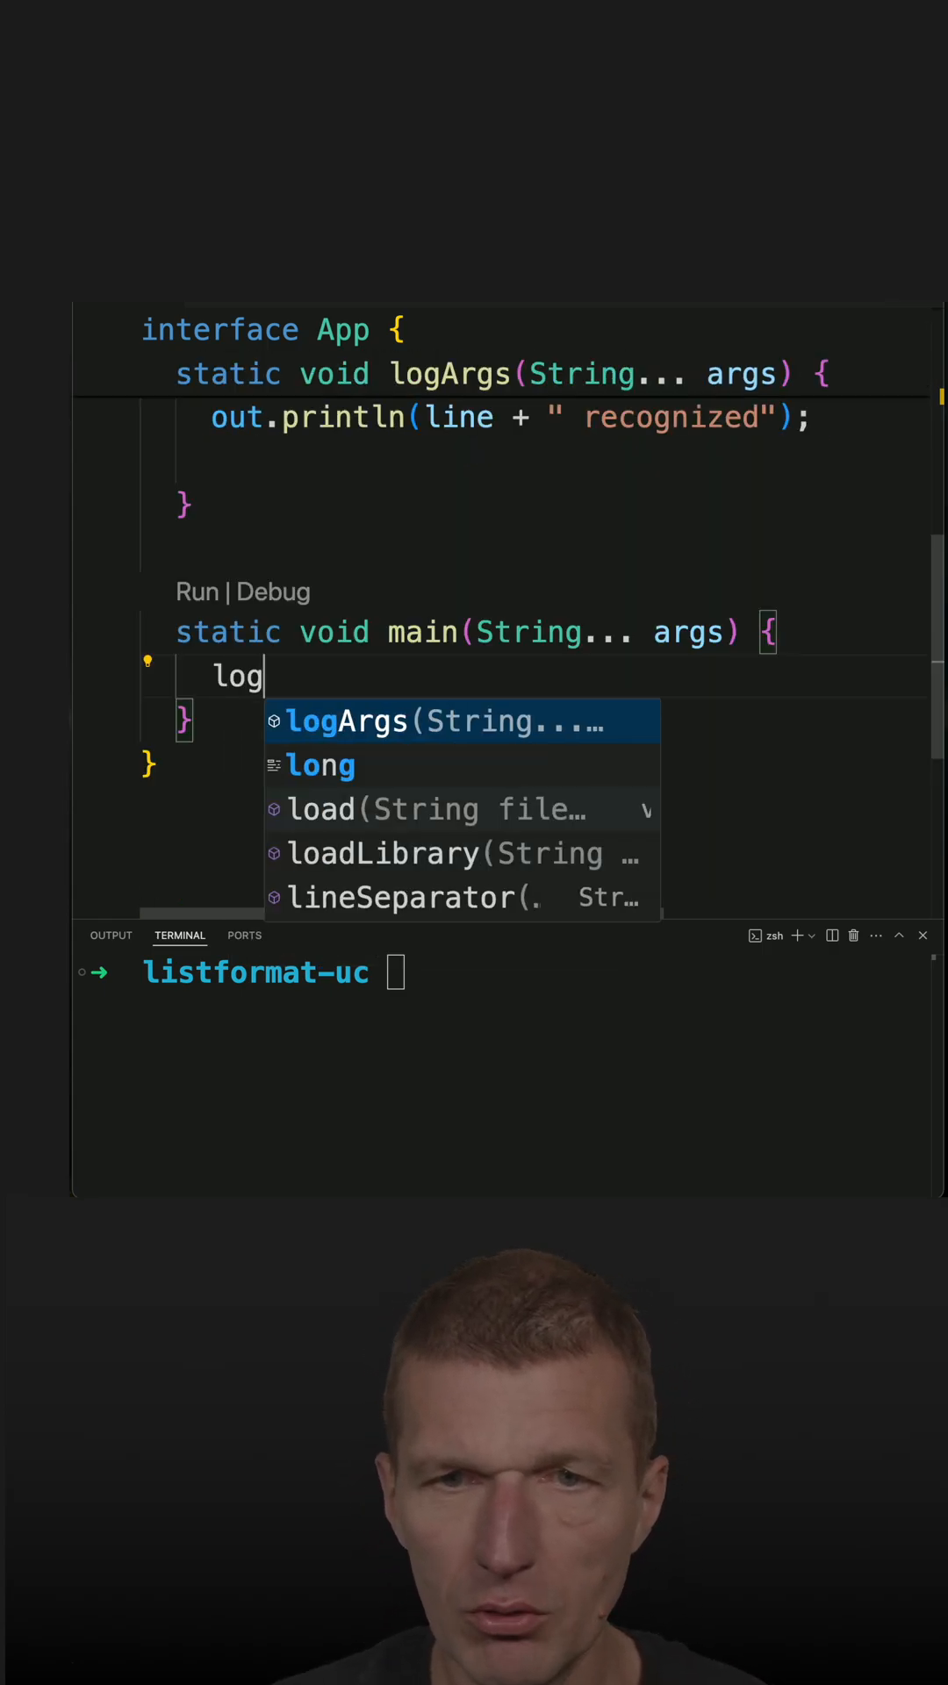
key(Tab)
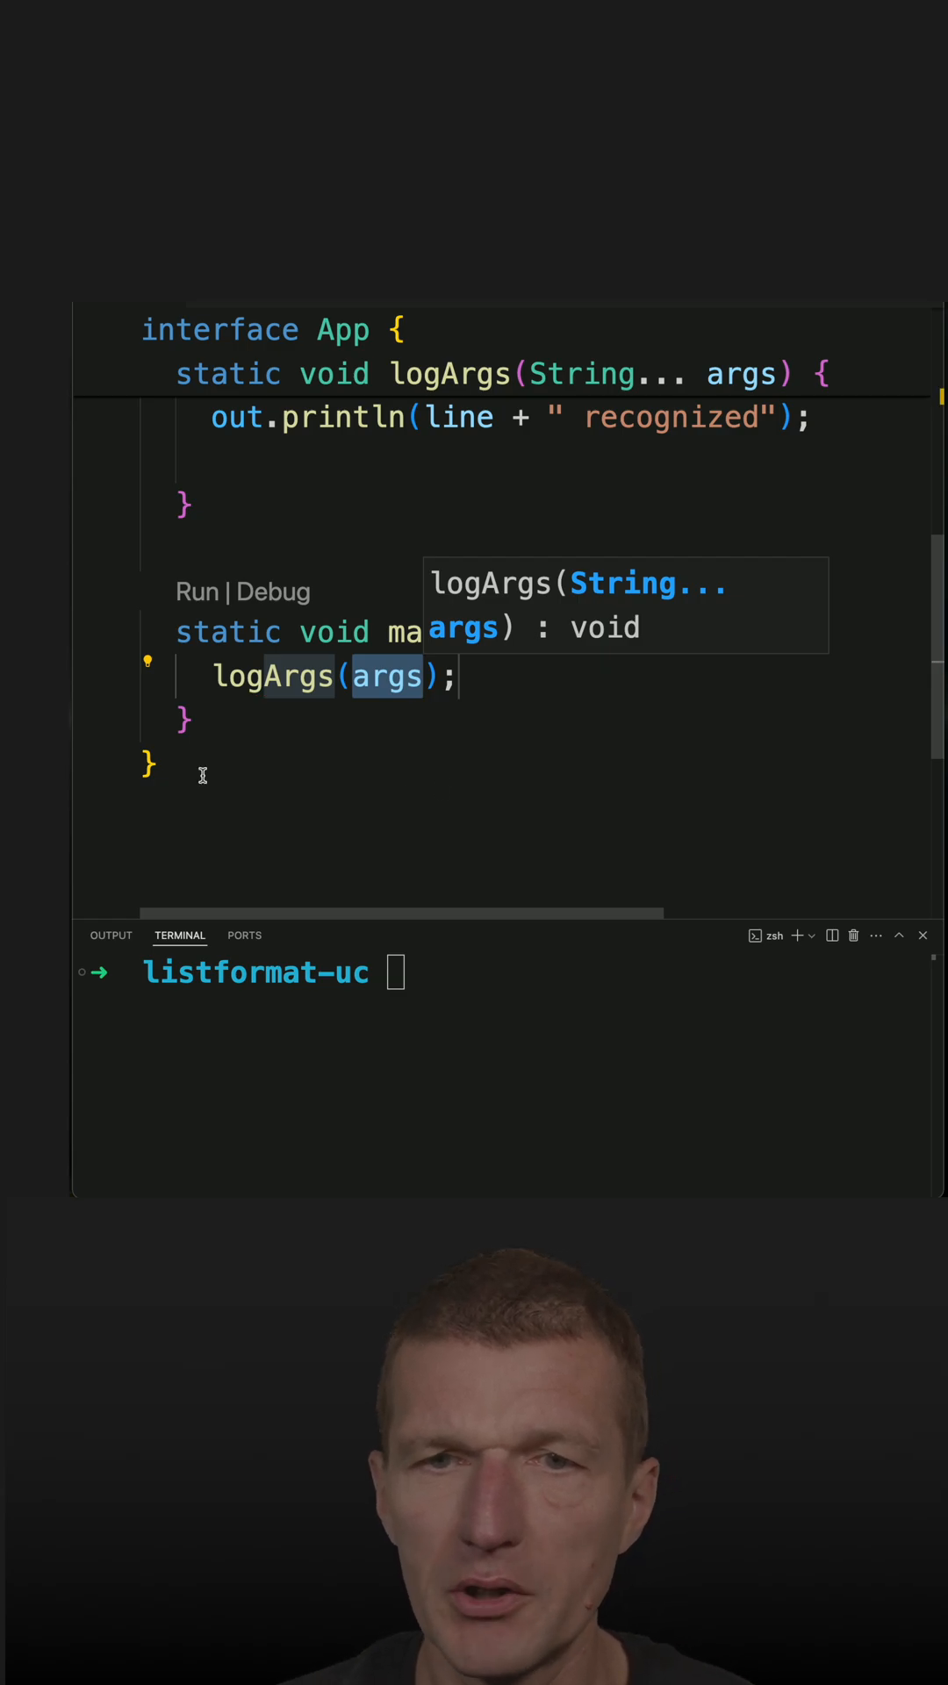
text(java app.java)
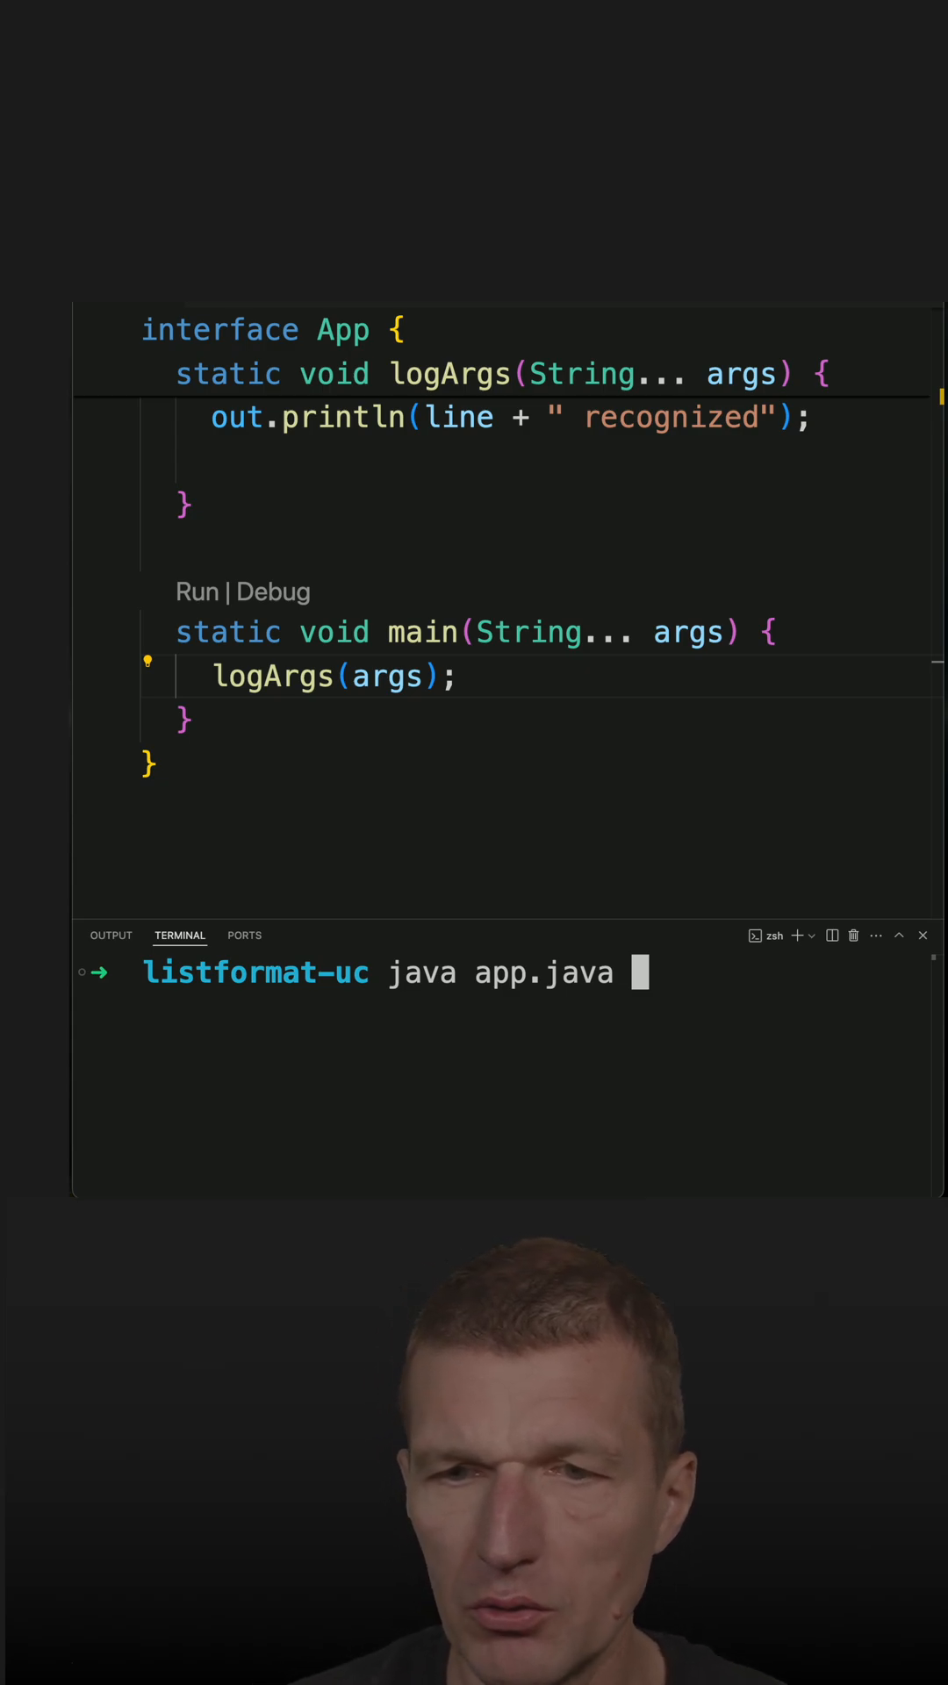
Append the arguments 'current cache' to the java app.java command and run it
text(current)
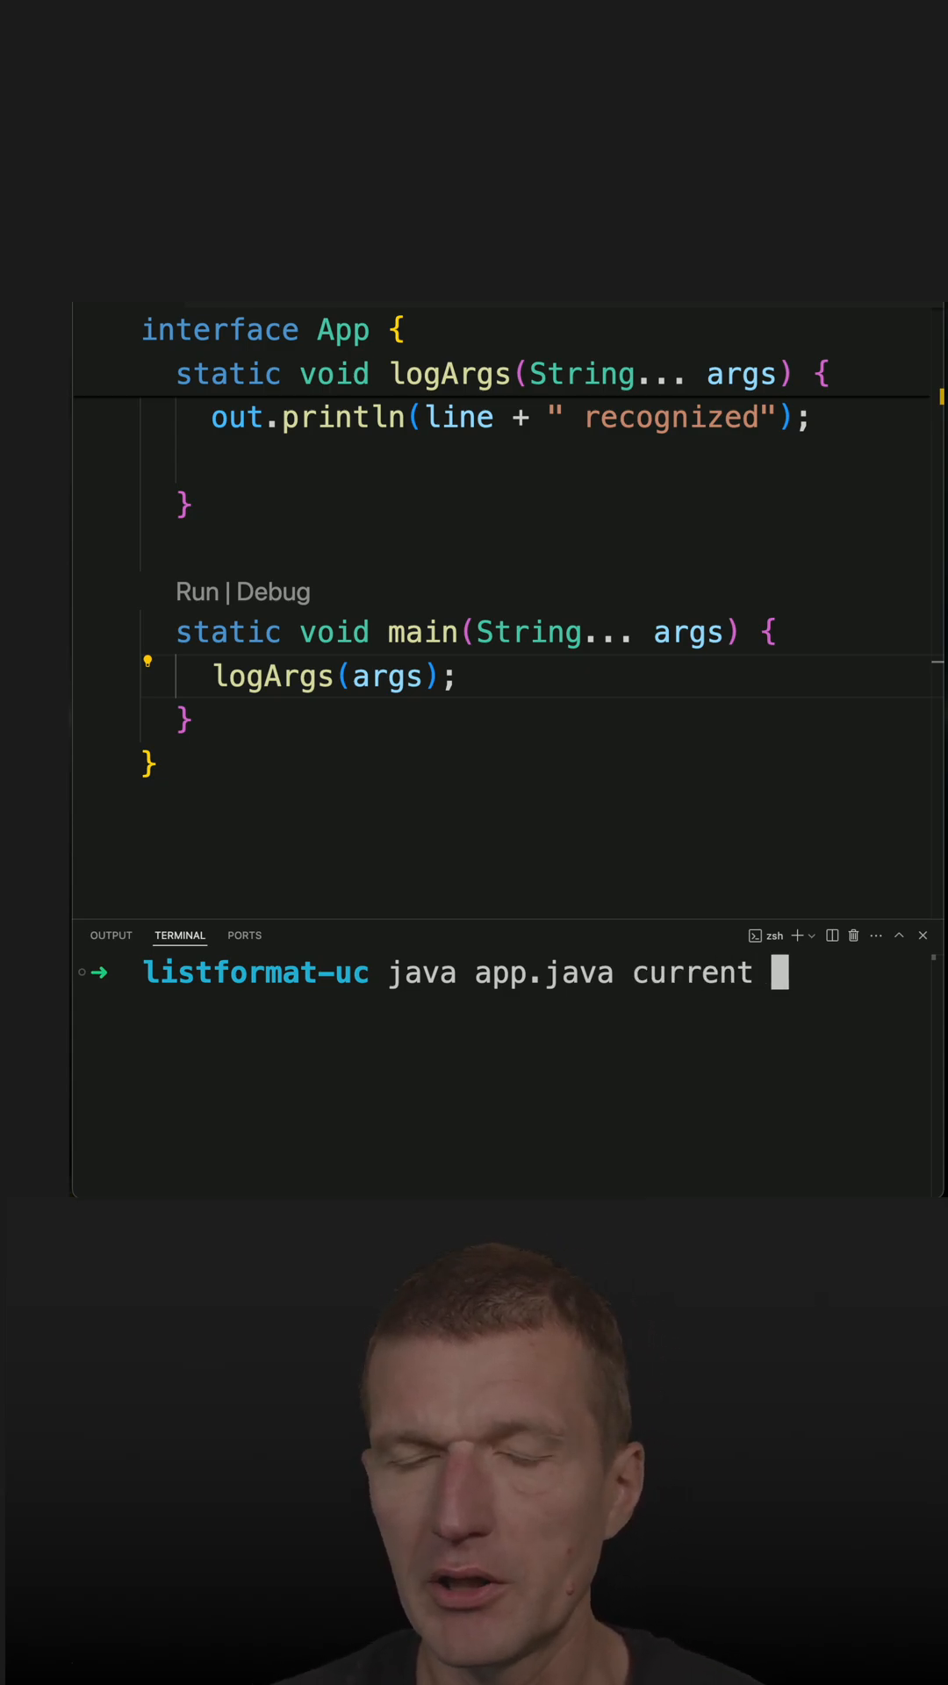
text(cach)
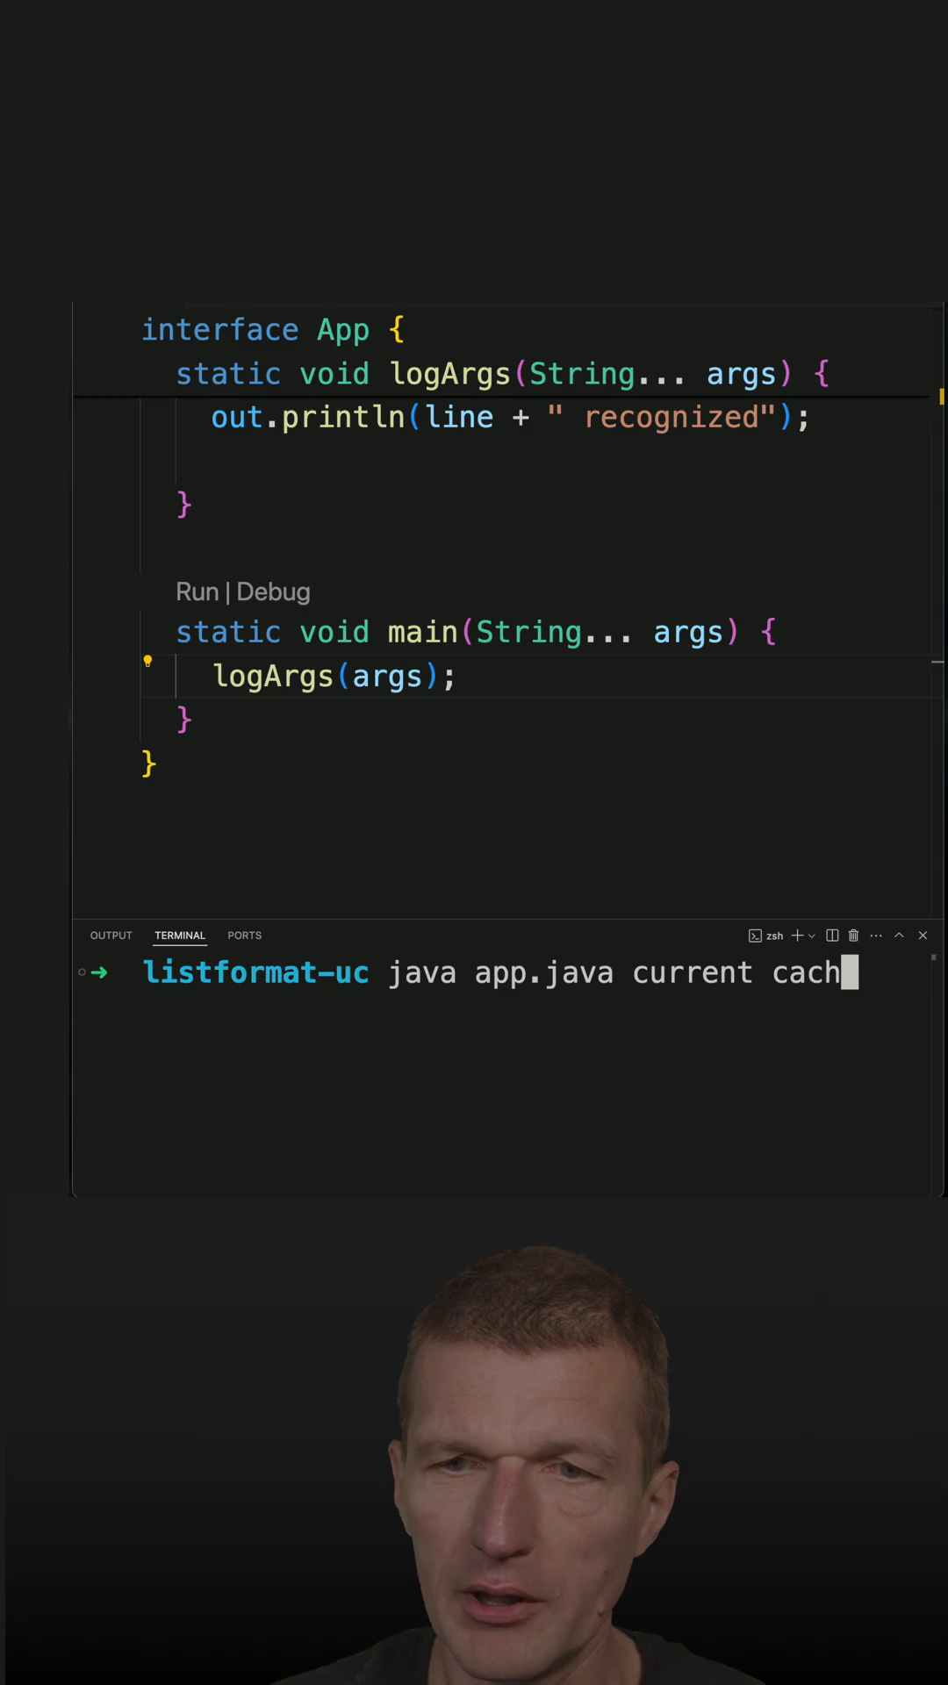
text(e)
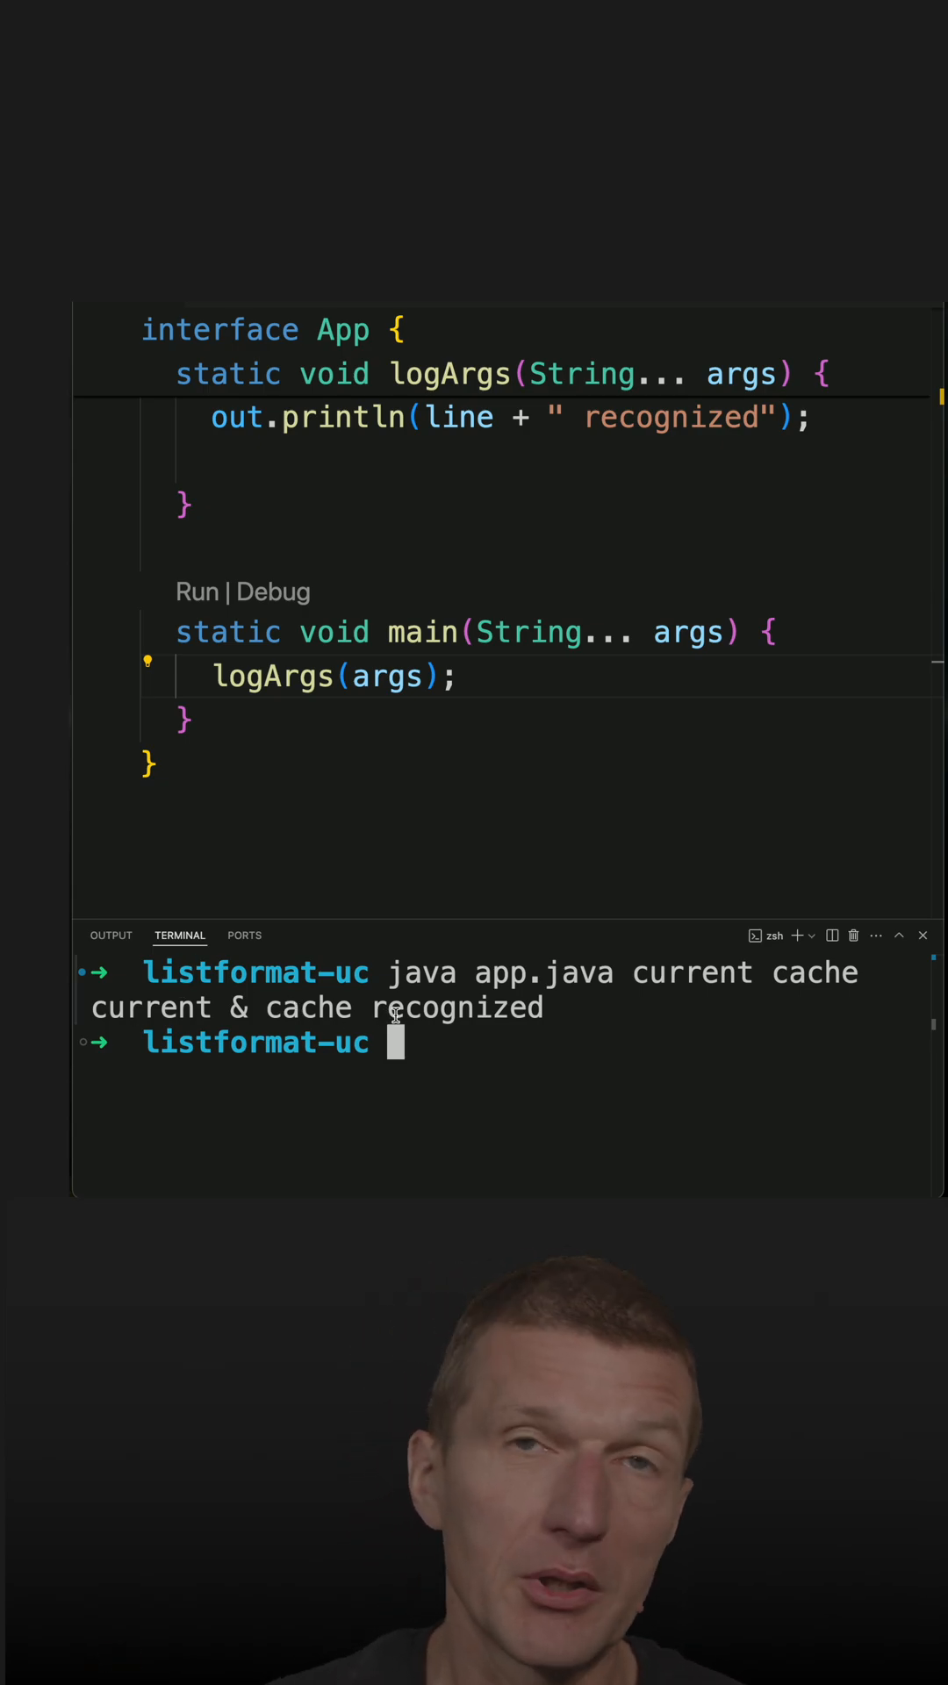
text(var line = listFormat.format(args);)
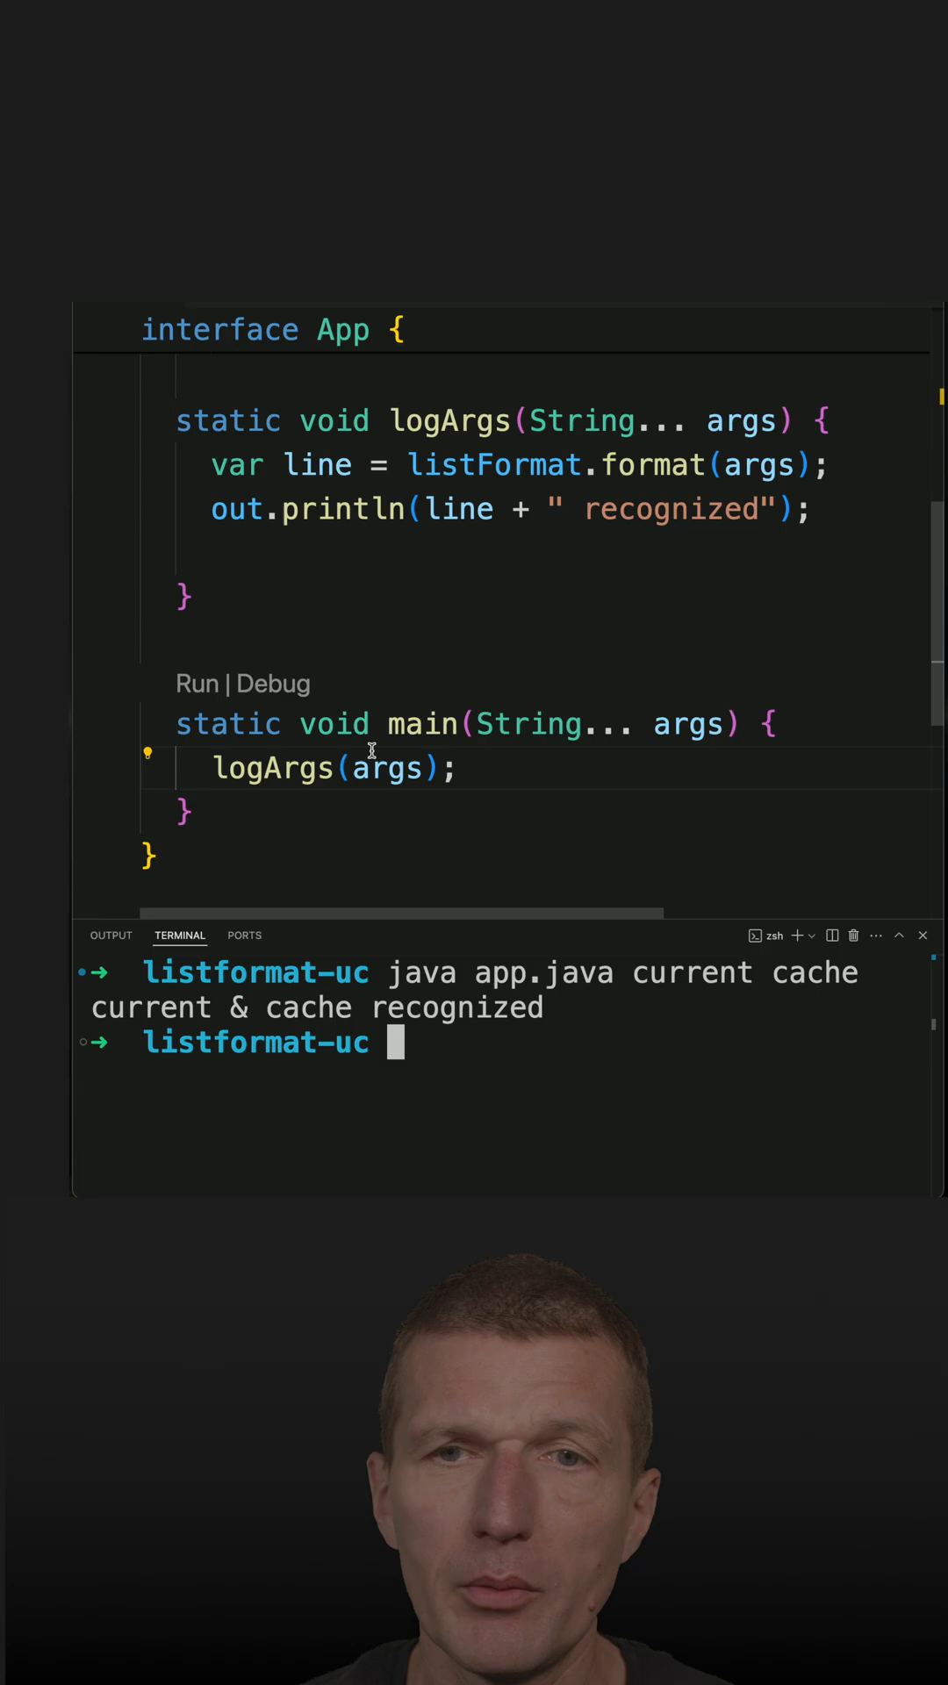
scroll(down, 3)
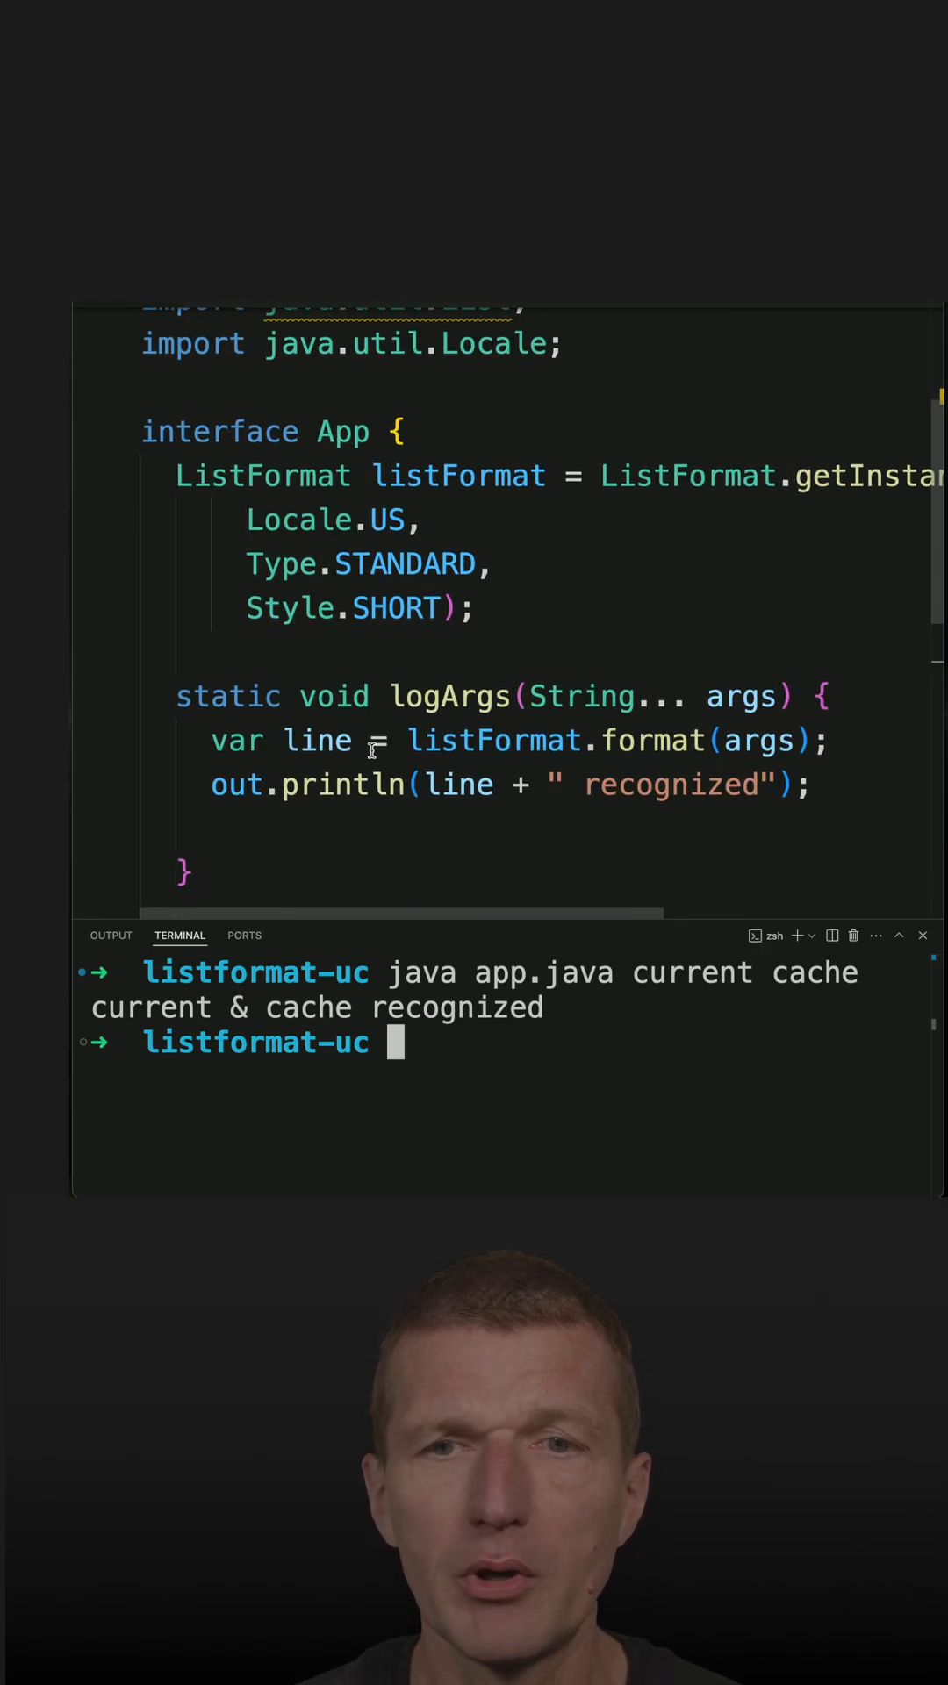